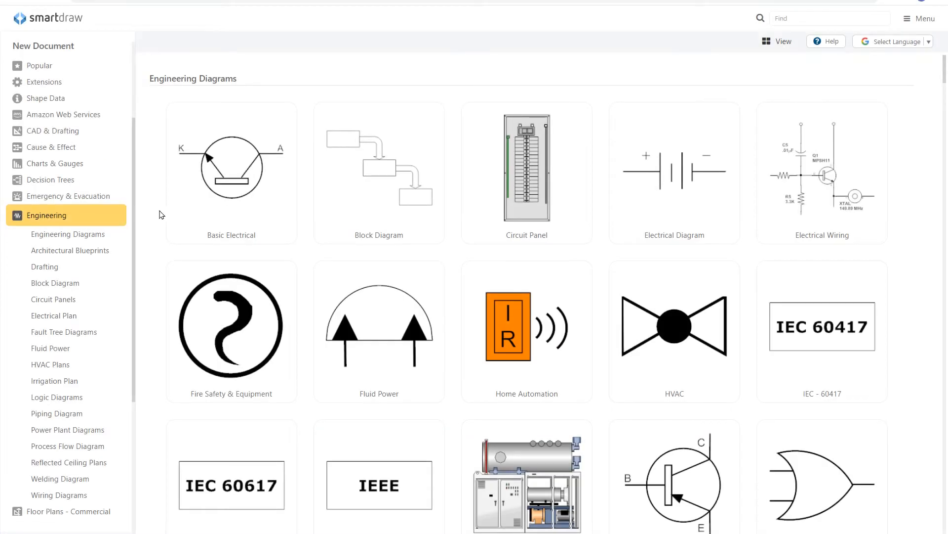
- Start a new Electrical Diagram from the Engineering templates
left_click(231, 169)
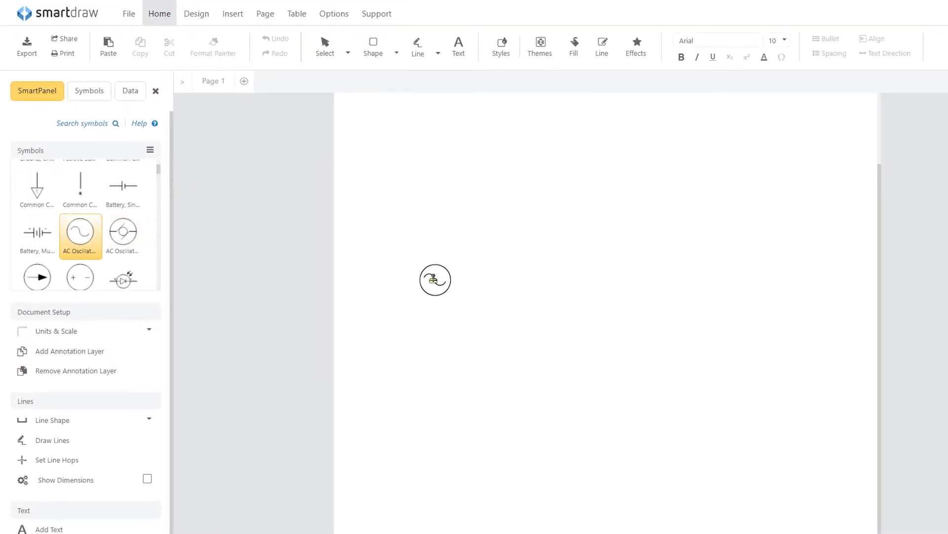
- Attach an antenna and a downward inductor to the AC source, then bring up the engine wiring diagram
left_click(435, 280)
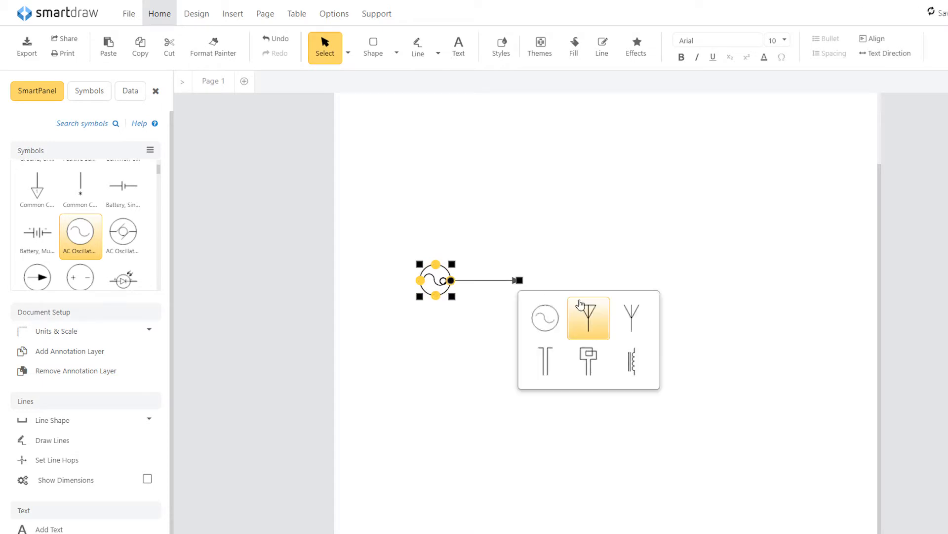
left_click(587, 318)
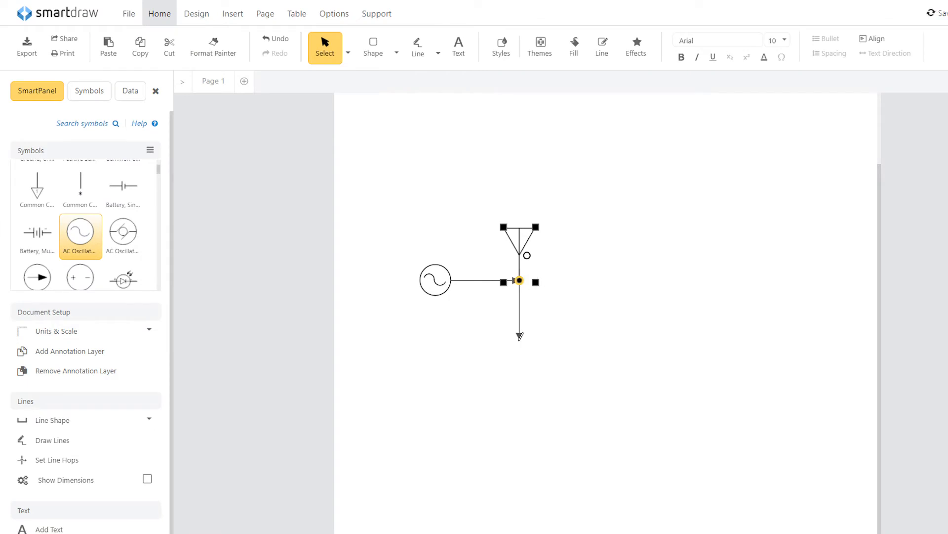
left_click(519, 338)
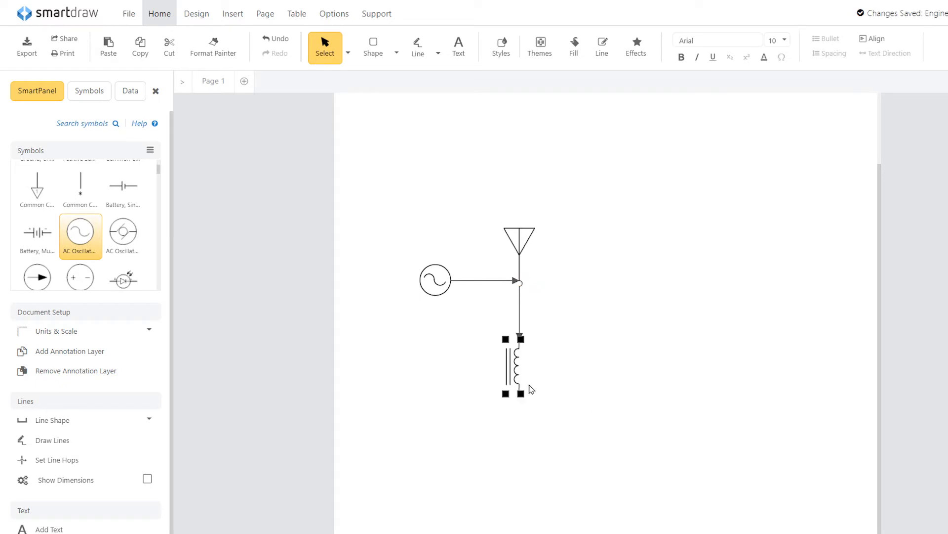
left_click_drag(518, 391, 596, 412)
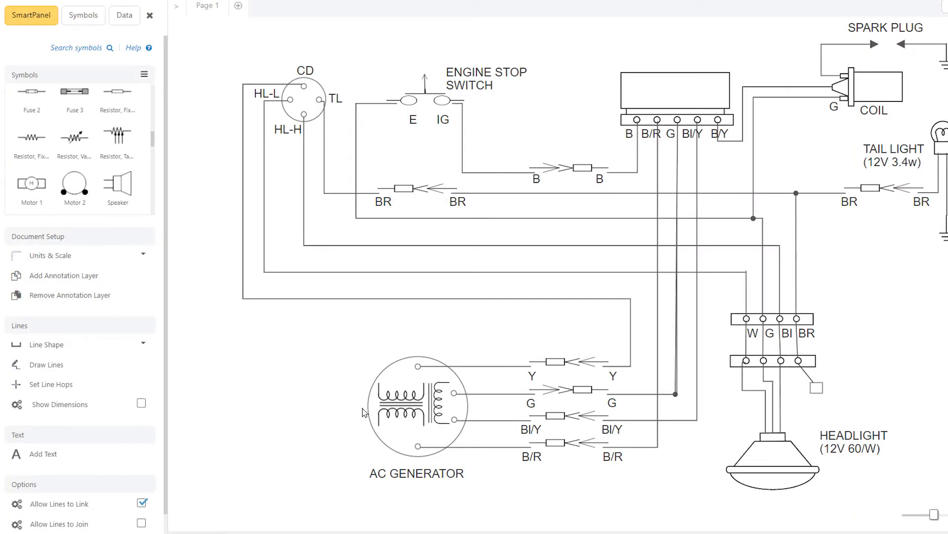
- Add a ground symbol to the AC generator and drop a fixed resistor onto the lower left wire
left_click(416, 405)
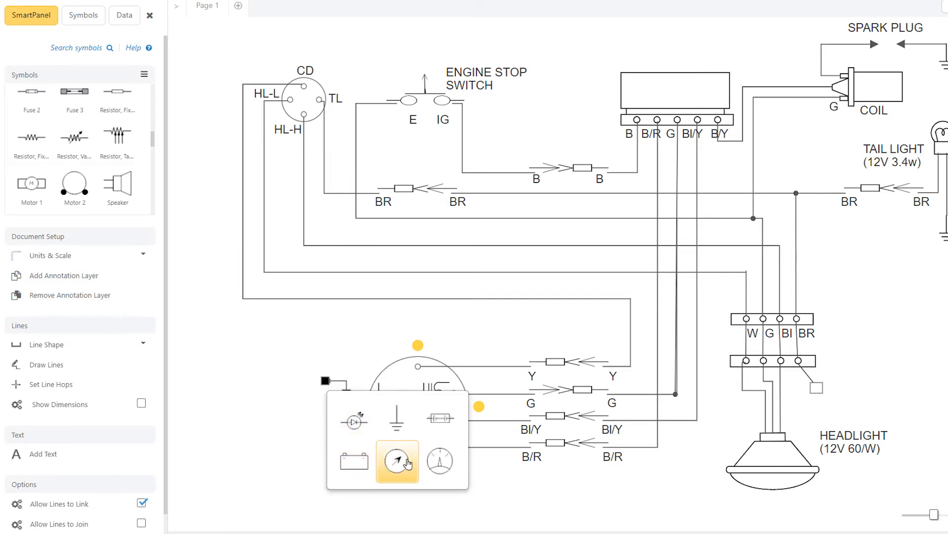
left_click(397, 461)
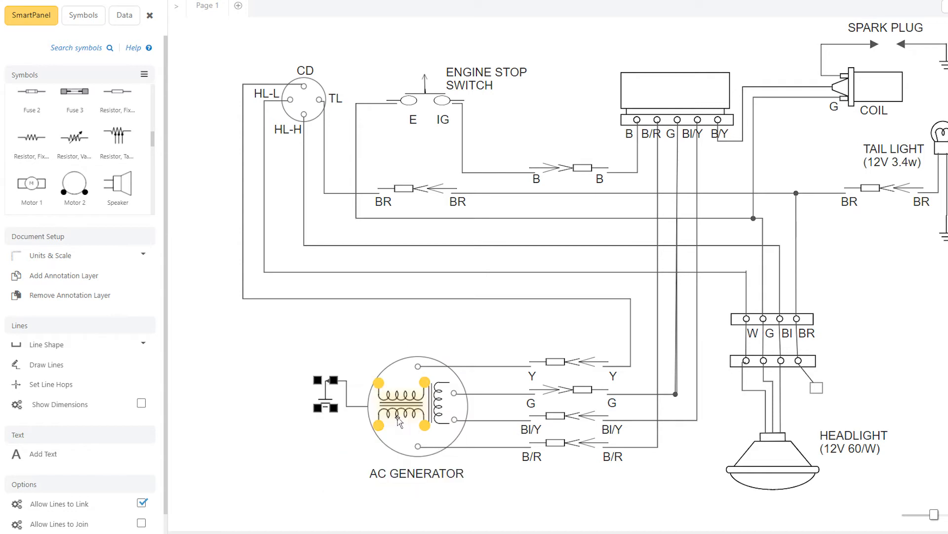
left_click(276, 418)
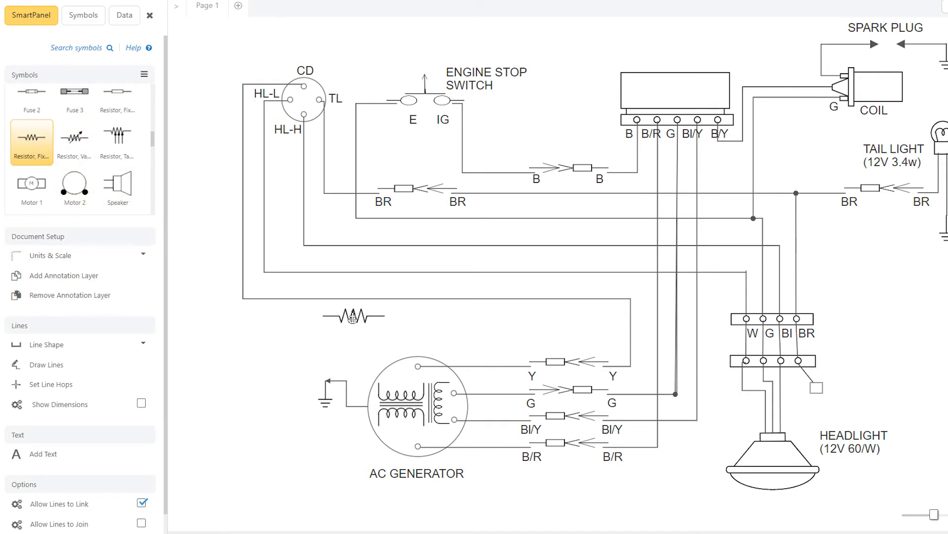
left_click(353, 315)
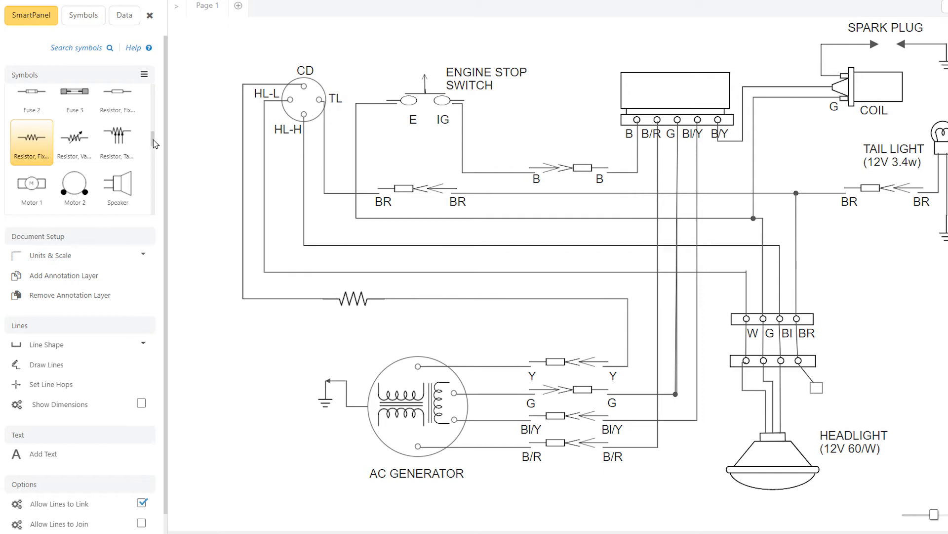
scroll("down", 3)
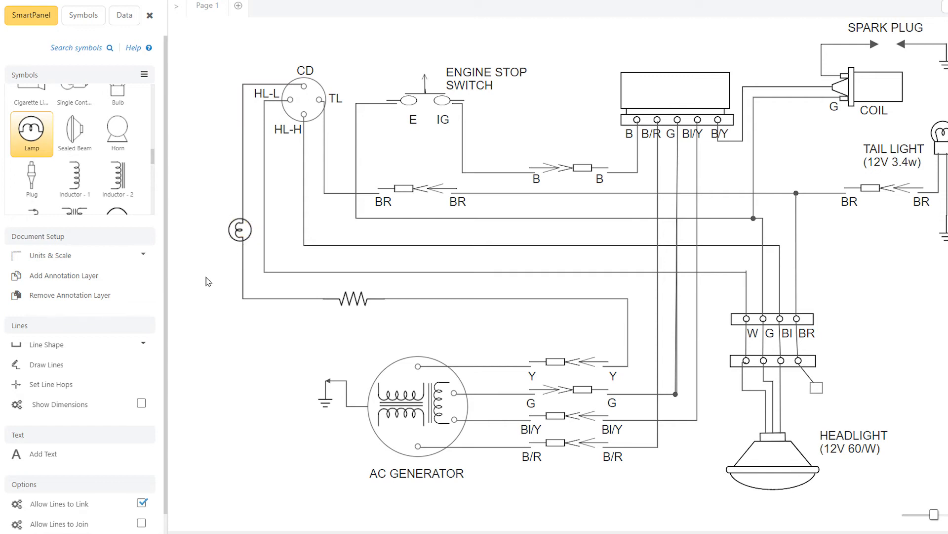
mouse_move(268, 321)
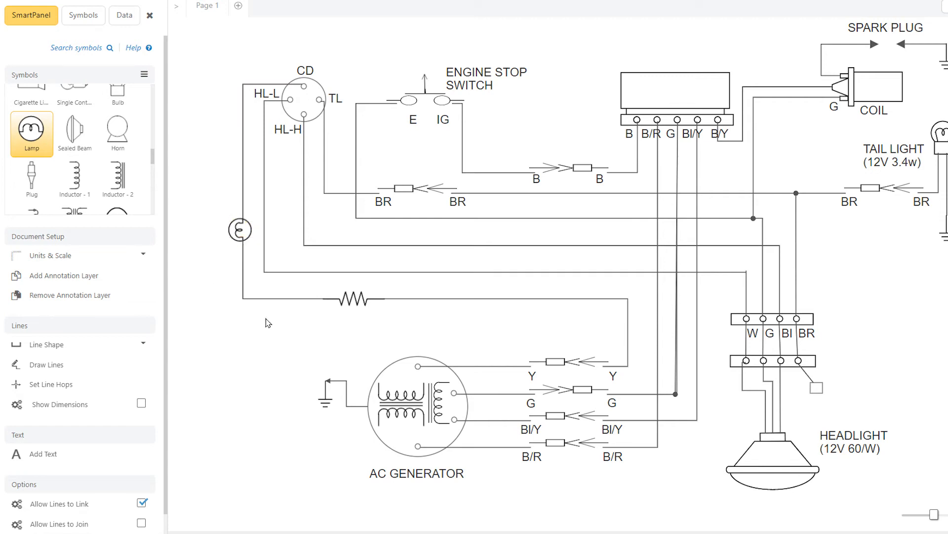
- Slide the resistor along its wire, then relocate it onto the wire running to the terminal block
left_click(393, 298)
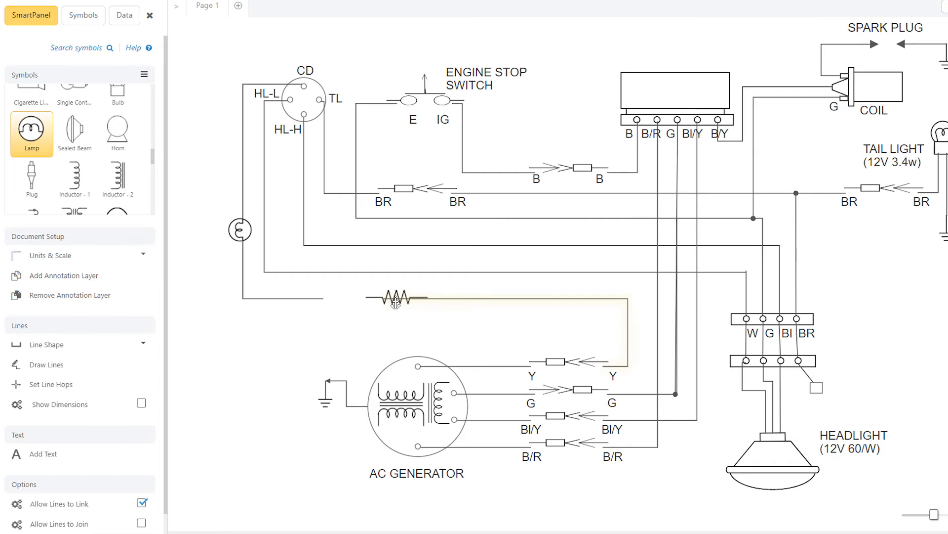
left_click(395, 299)
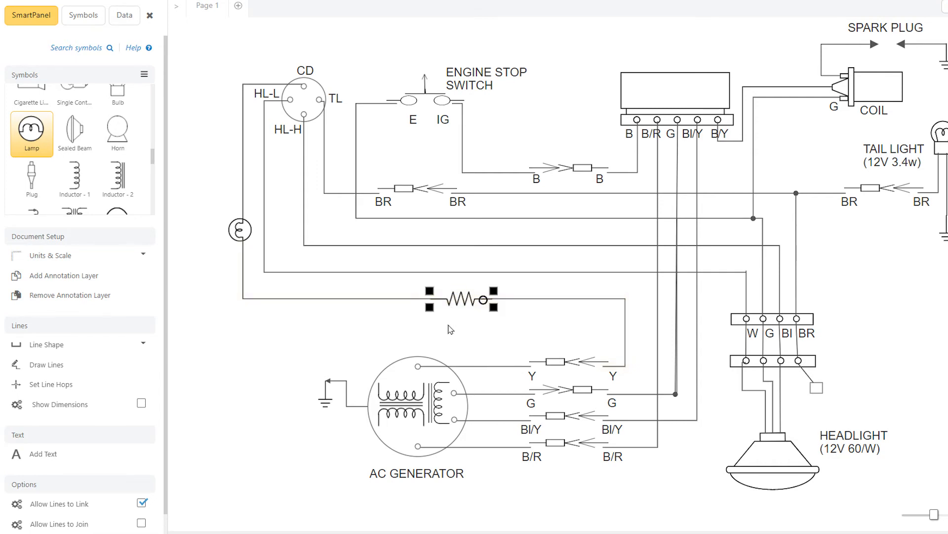
mouse_move(456, 324)
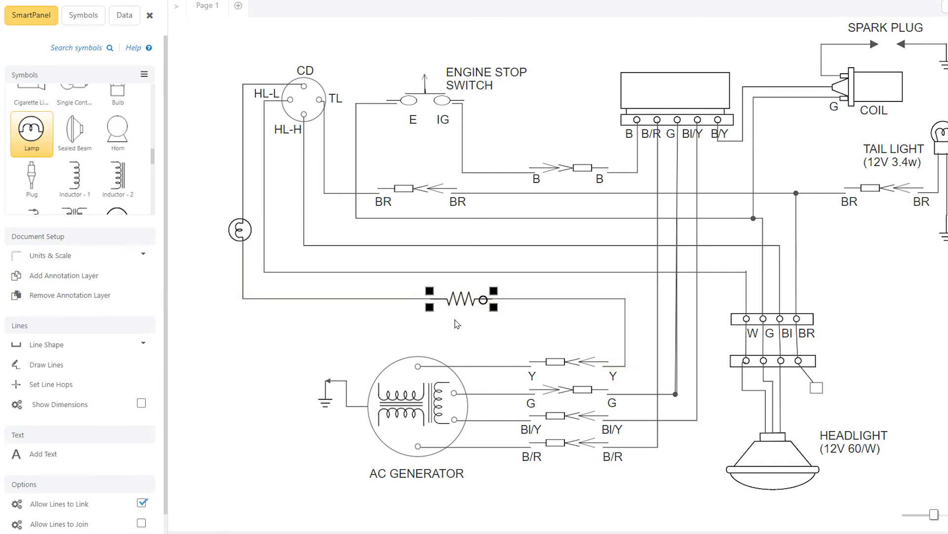
left_click_drag(457, 299, 482, 247)
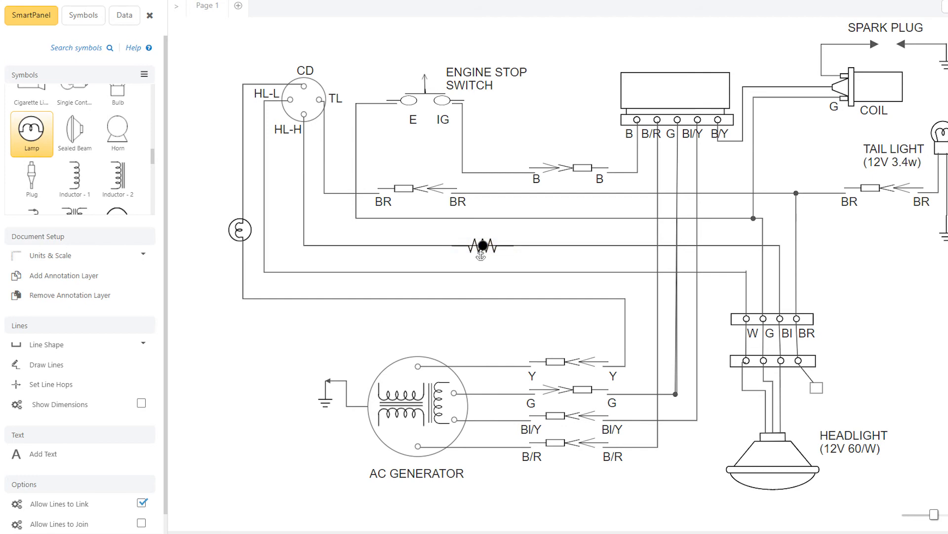
left_click(482, 246)
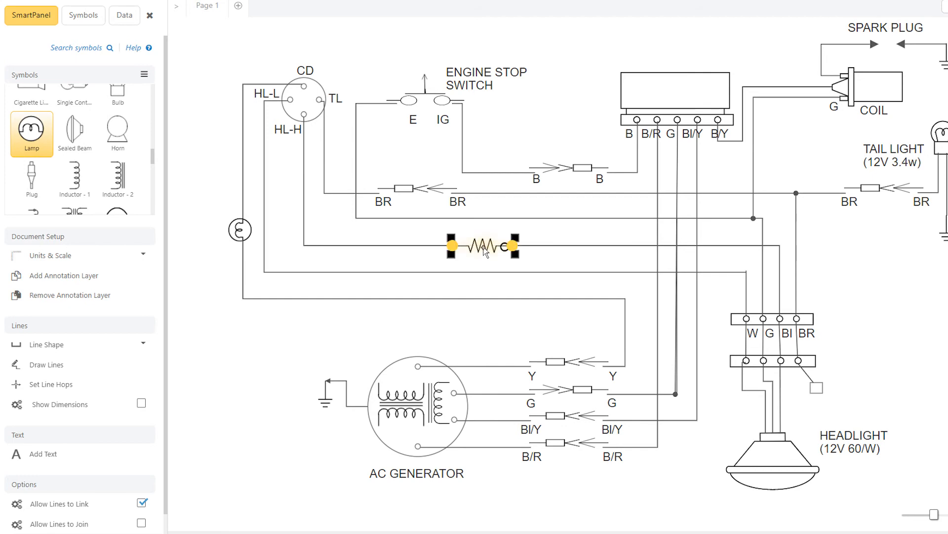
left_click_drag(480, 245, 368, 272)
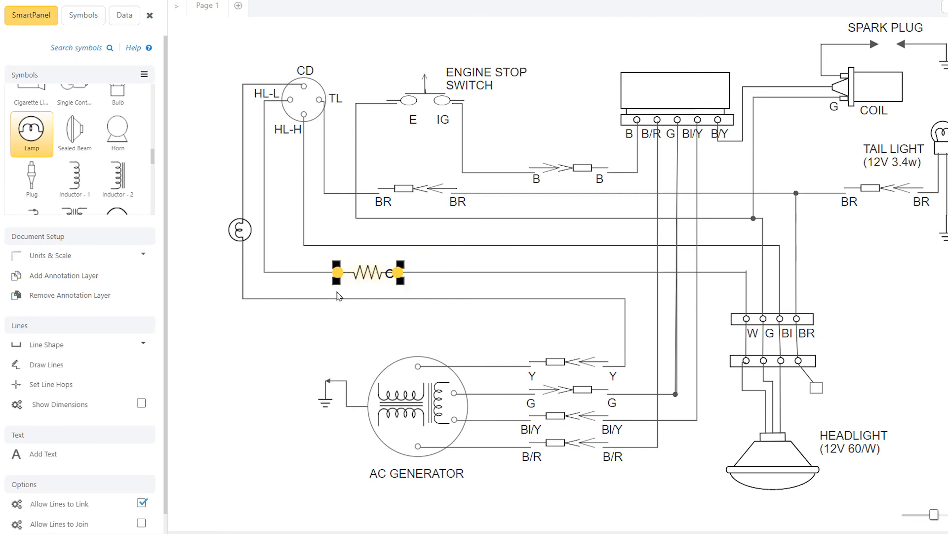
left_click(281, 348)
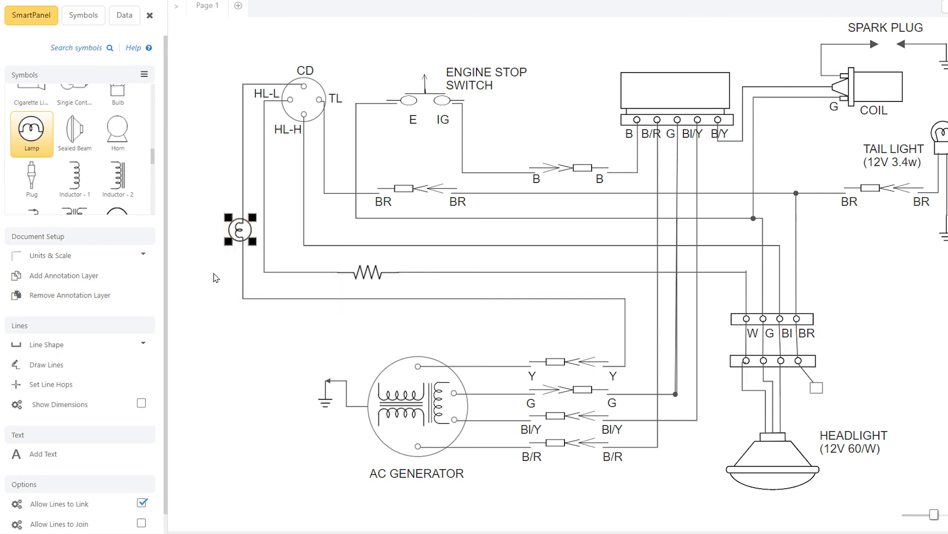
- Delete the lamp and drag the resistor off its wire into open space near the generator
left_click(210, 289)
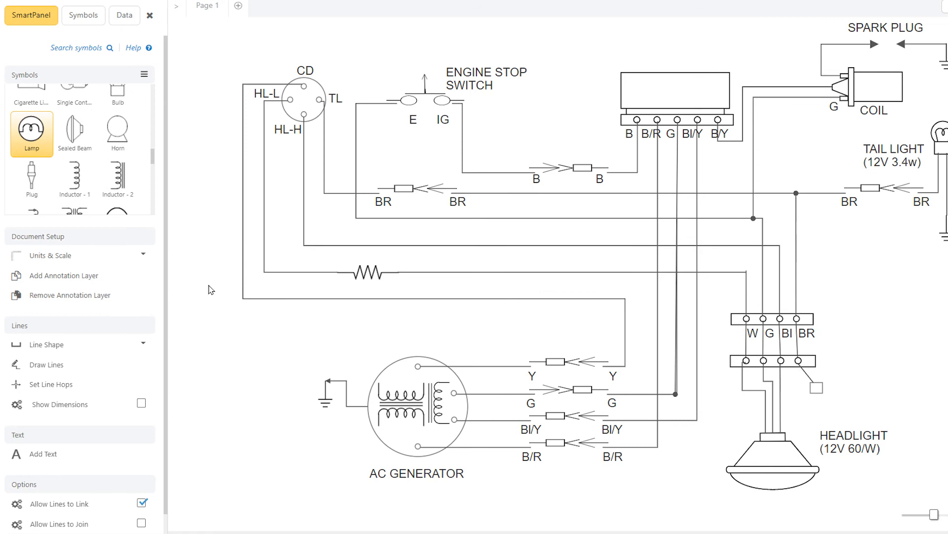
left_click(367, 273)
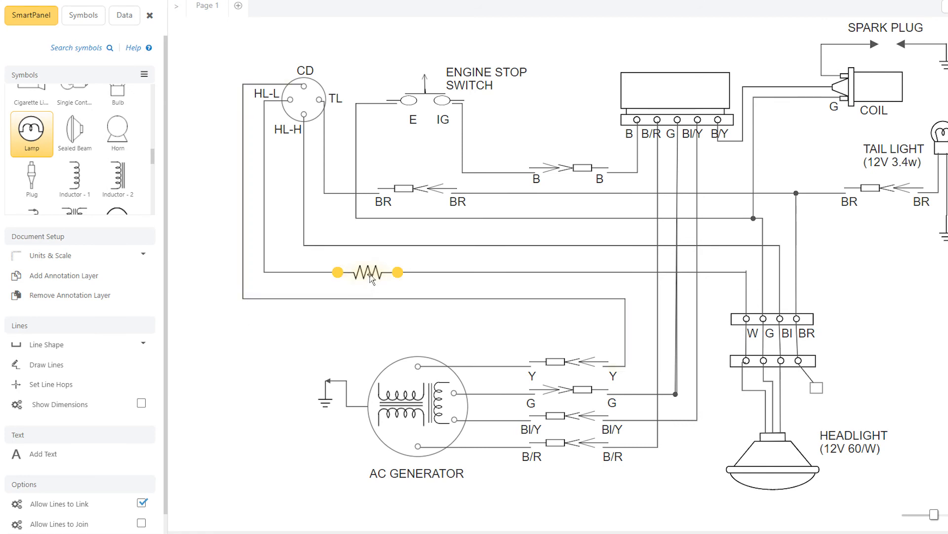
left_click_drag(367, 272, 260, 350)
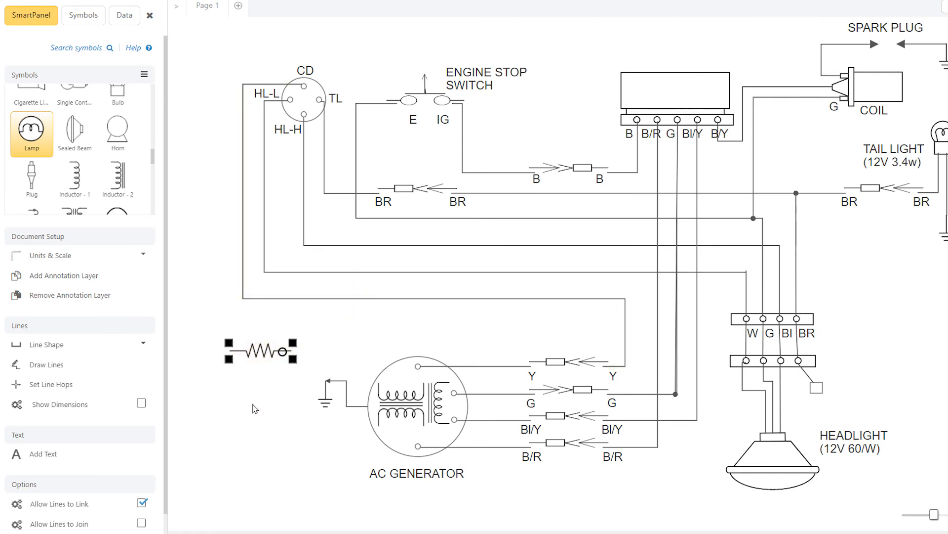